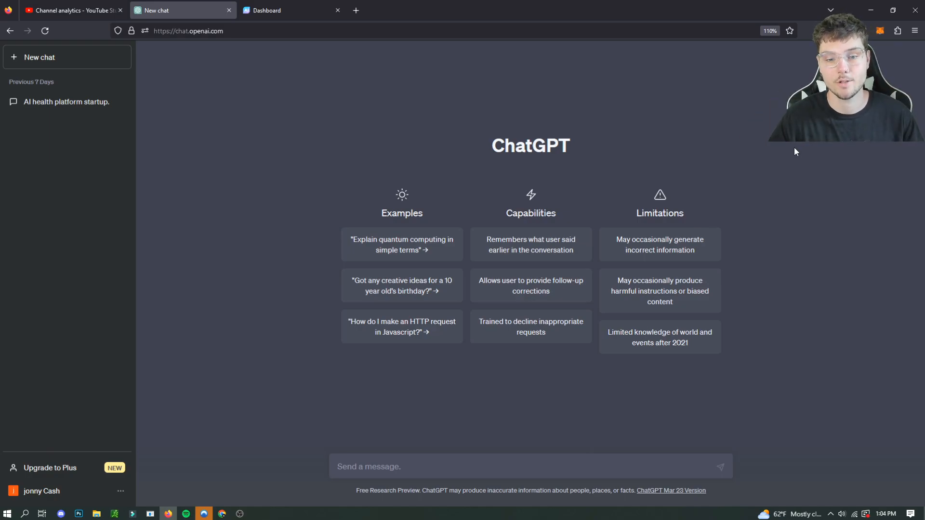
# Step: Switch from ChatGPT to the Steve AI Dashboard tab to see the video creation options
pyautogui.click(288, 10)
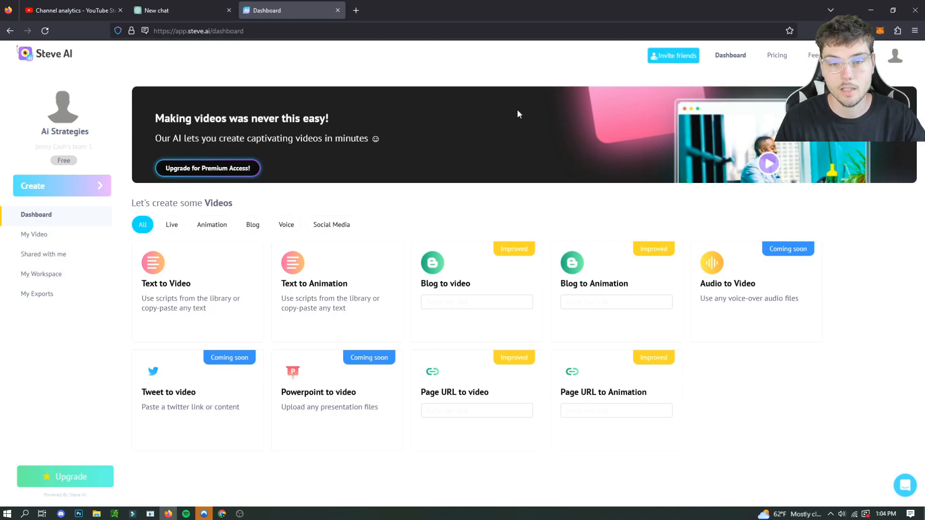
pyautogui.moveTo(425, 225)
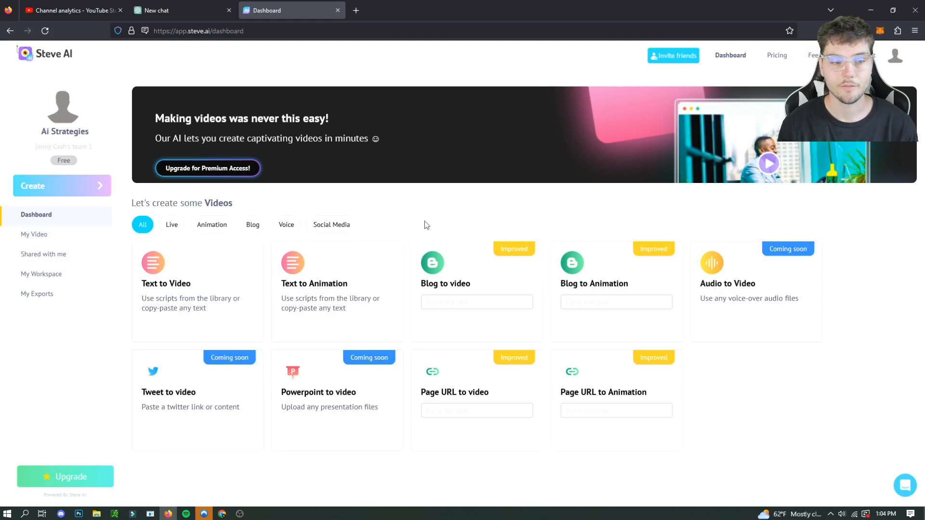
pyautogui.moveTo(536, 144)
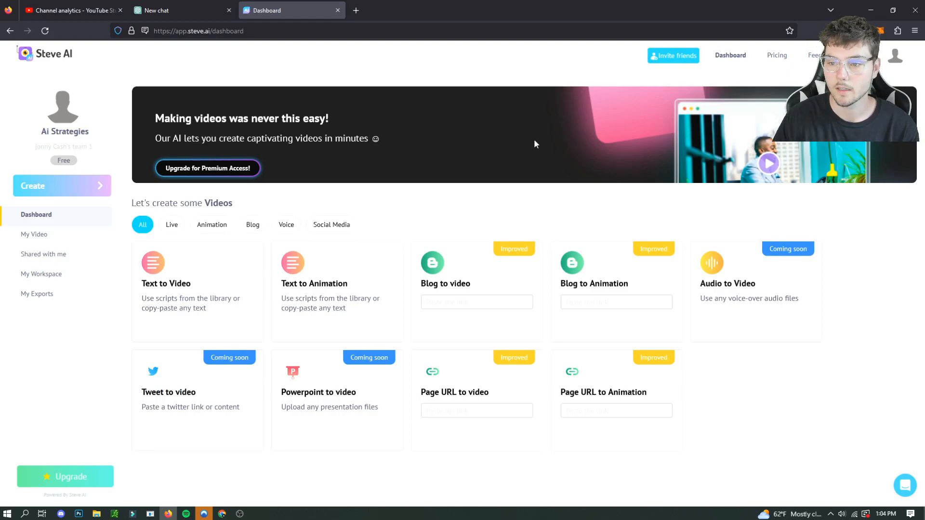
pyautogui.moveTo(574, 227)
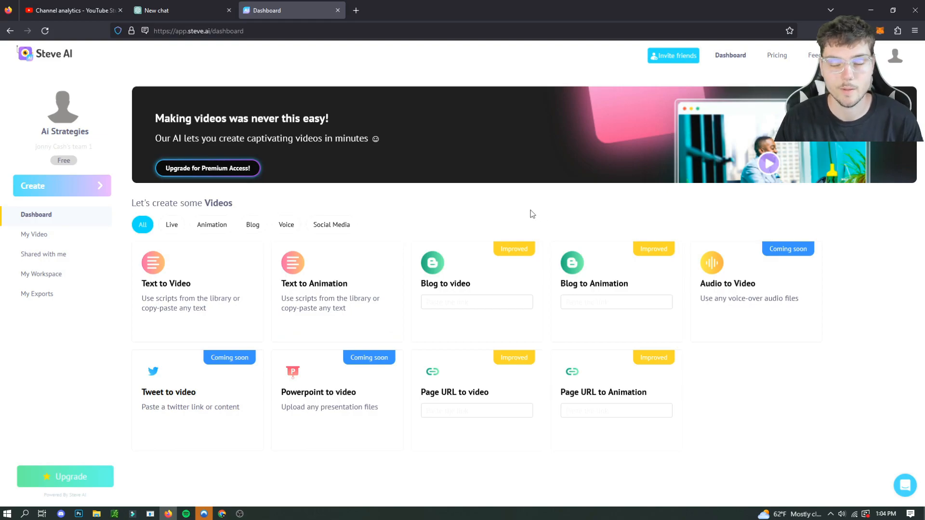
pyautogui.moveTo(462, 181)
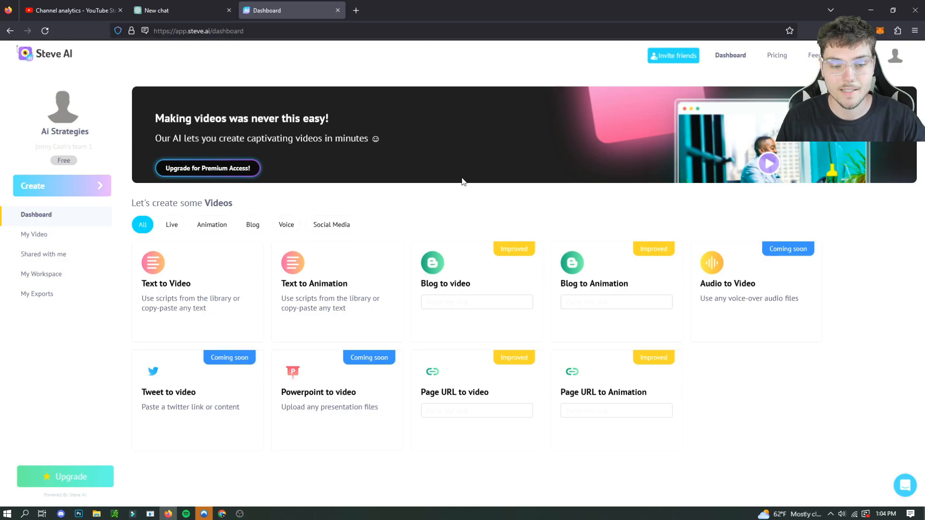
pyautogui.moveTo(499, 212)
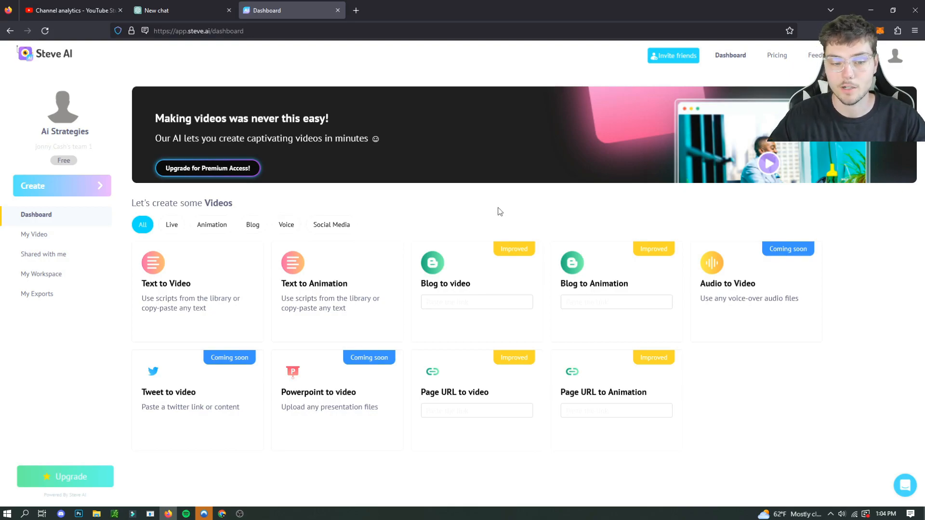
pyautogui.moveTo(336, 277)
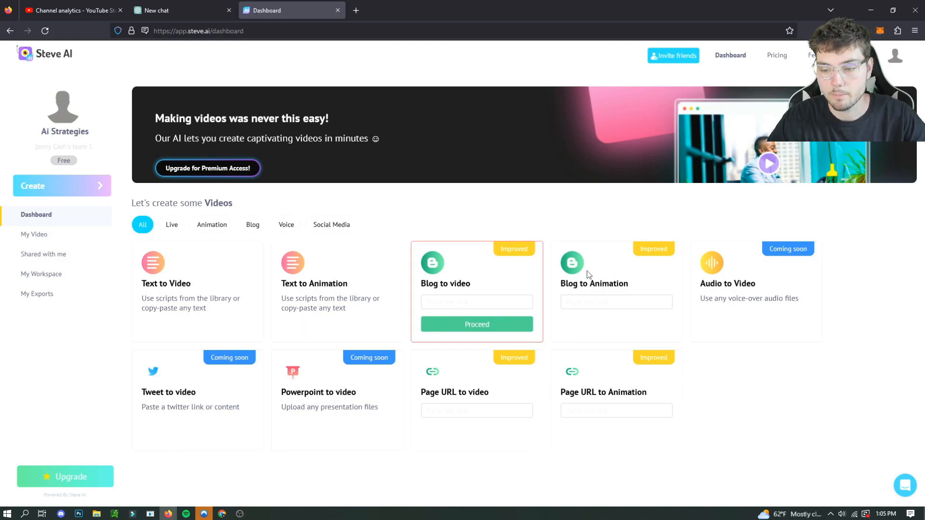
pyautogui.moveTo(597, 383)
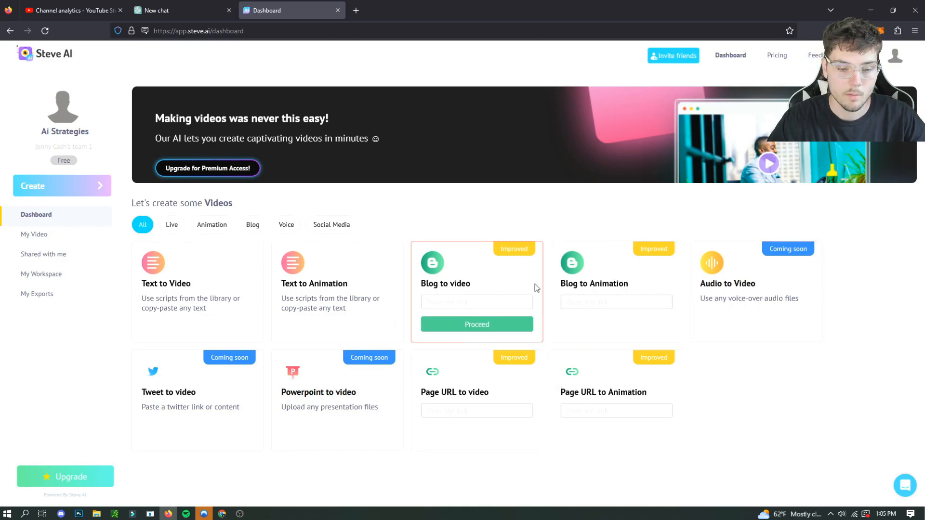
pyautogui.moveTo(329, 328)
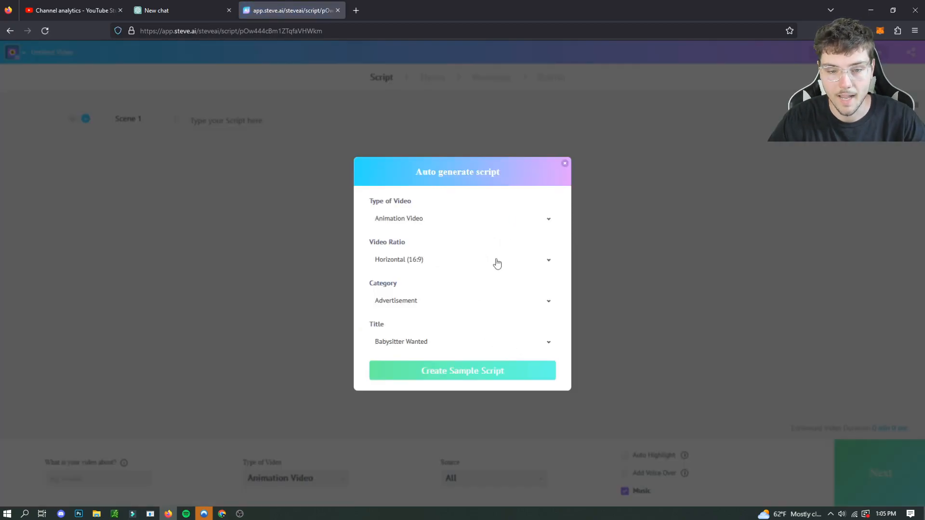
pyautogui.moveTo(499, 227)
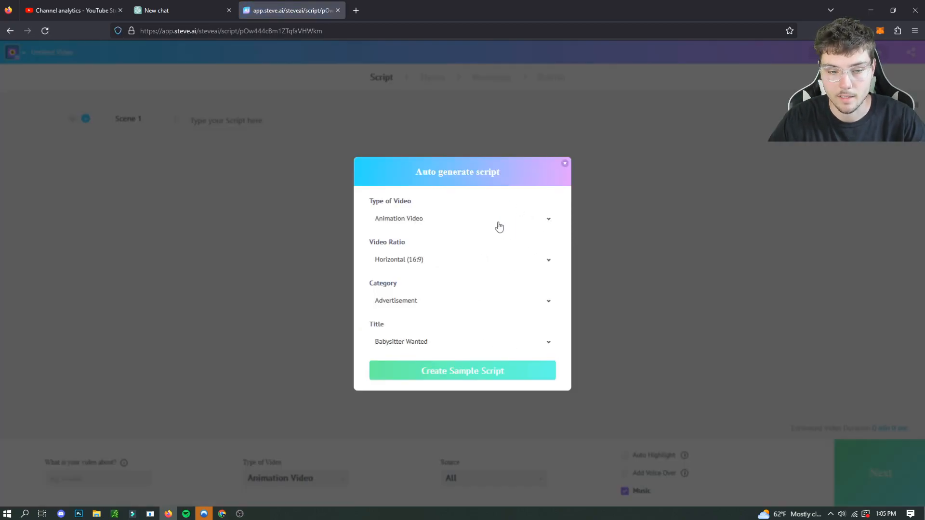
# Step: Generate a seven-scene Animation, Horizontal 16:9, Advertisement sample script titled Website Launch
pyautogui.click(462, 218)
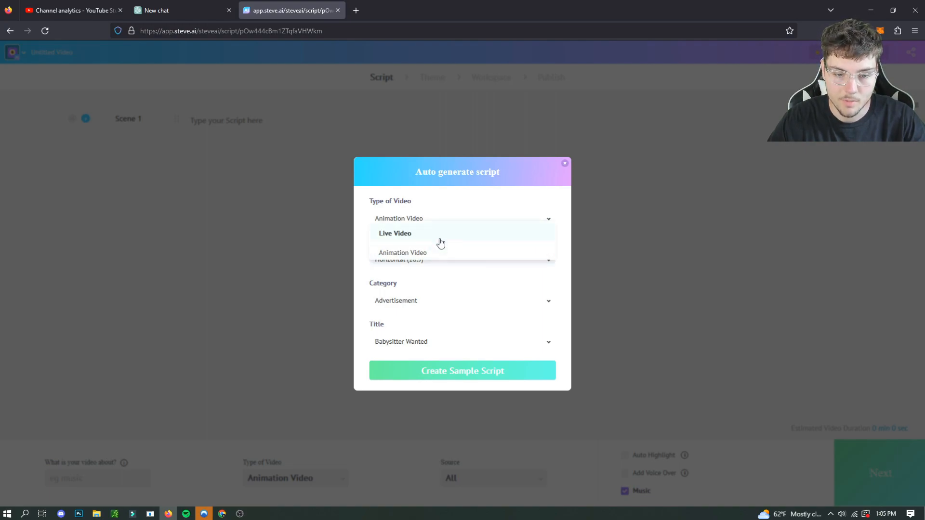
pyautogui.click(402, 253)
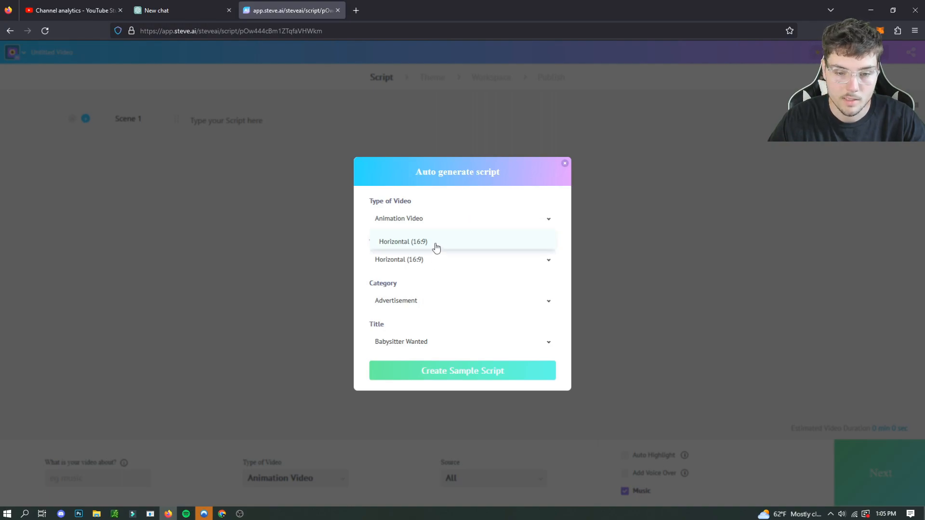
pyautogui.click(403, 241)
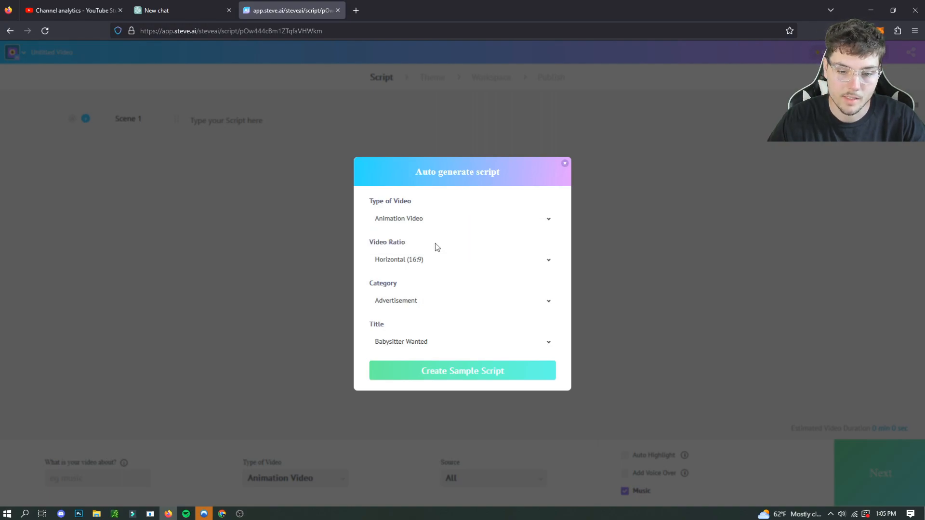
pyautogui.click(461, 260)
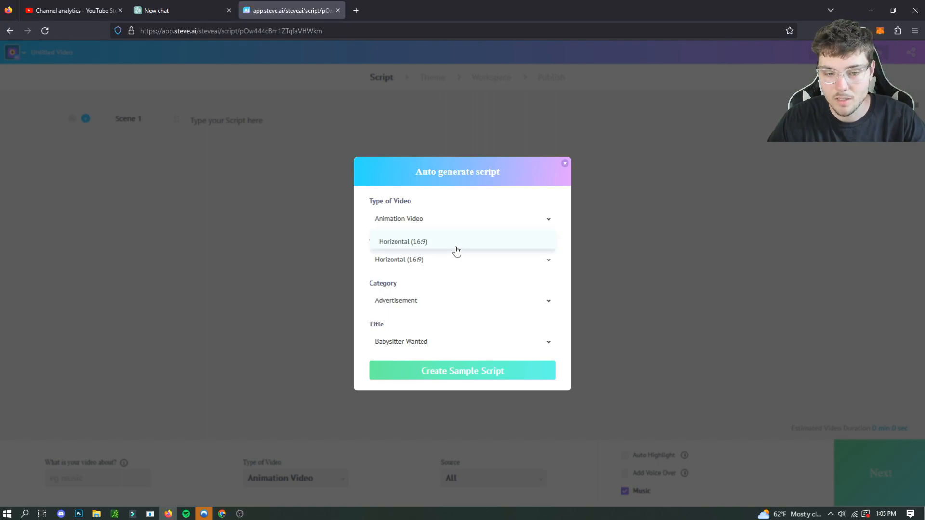
pyautogui.click(403, 241)
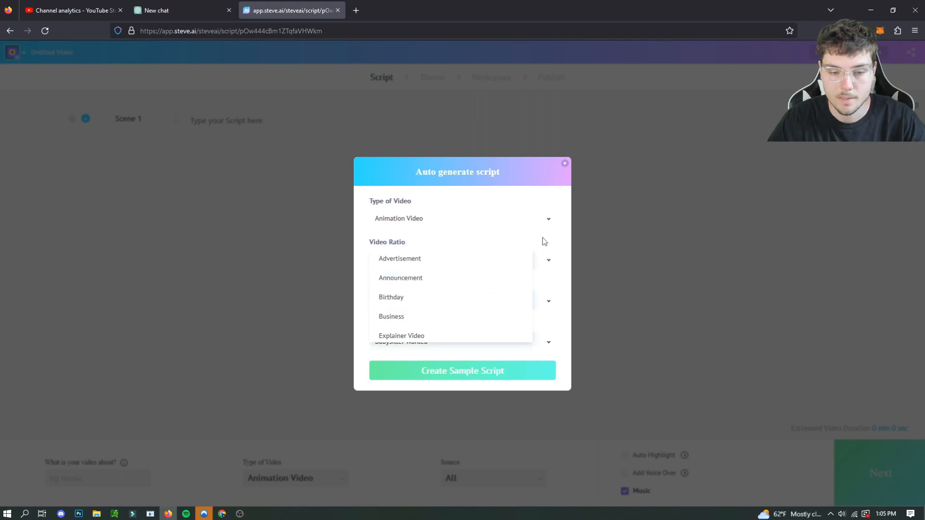
pyautogui.click(399, 259)
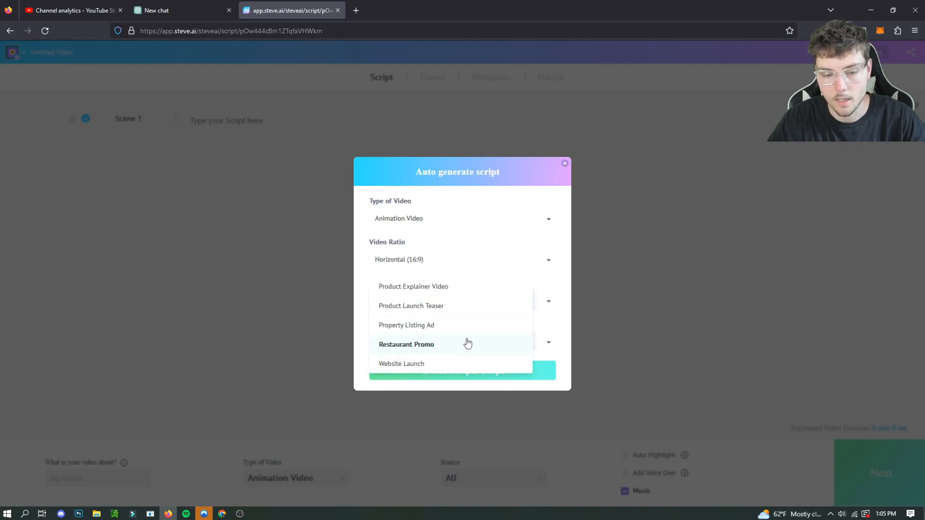
pyautogui.click(401, 363)
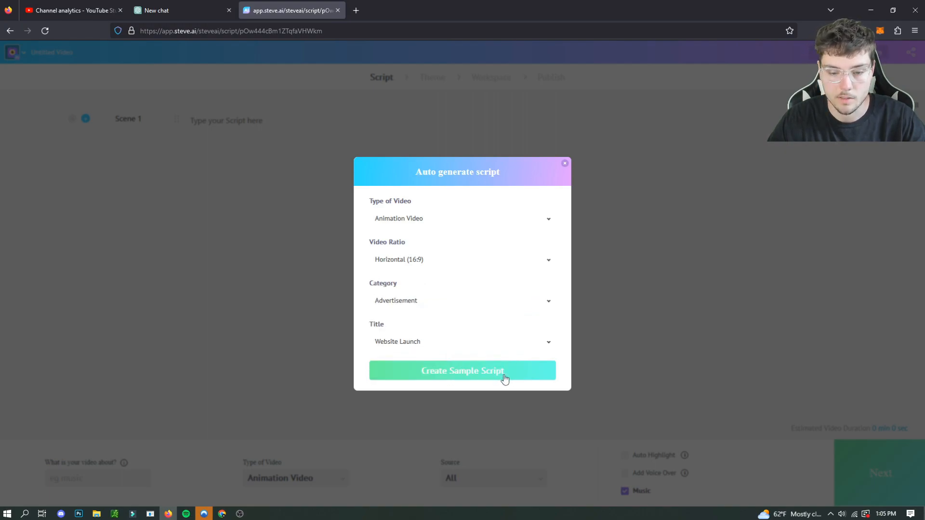
pyautogui.click(462, 371)
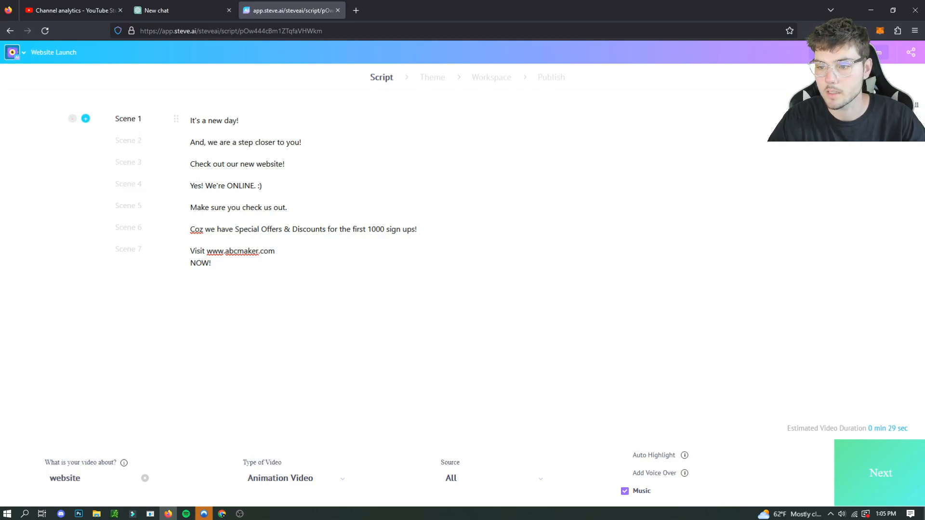
# Step: Enable Add Voice Over, choose a narration accent, and generate the voice
pyautogui.click(624, 472)
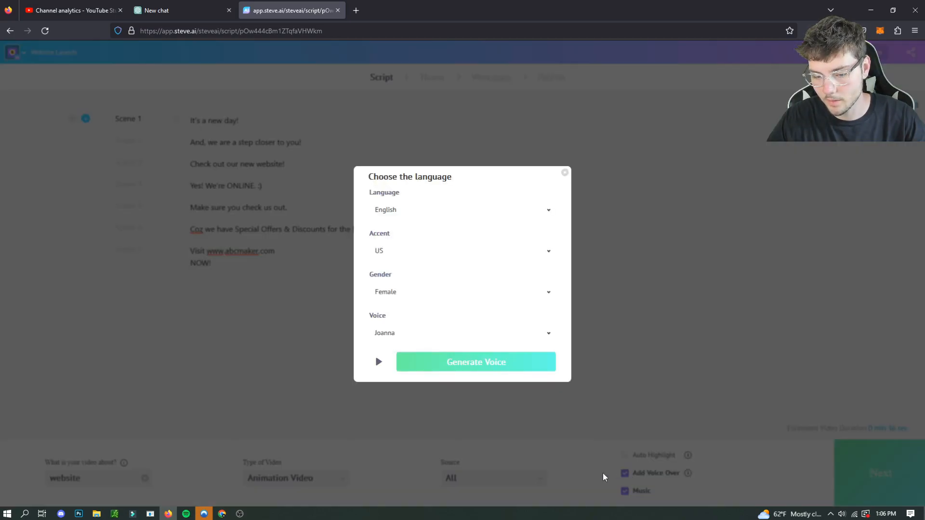
pyautogui.click(462, 333)
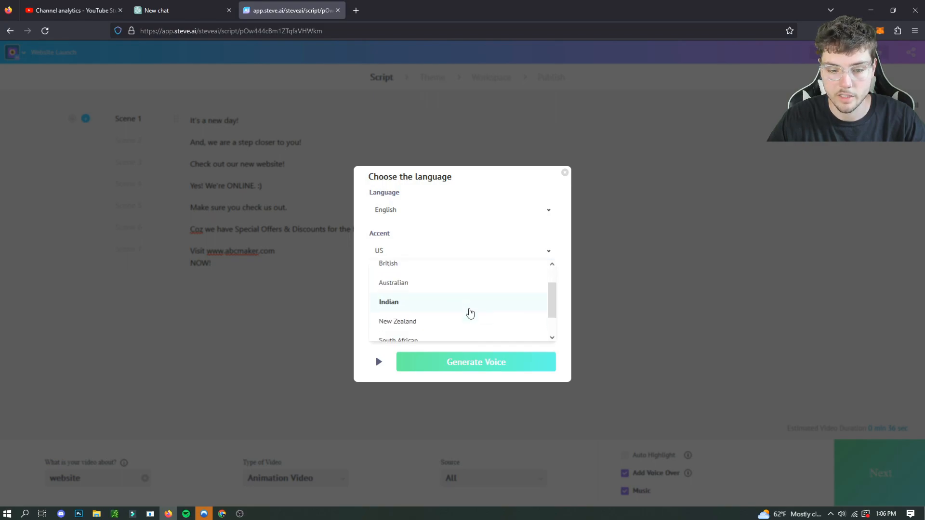
pyautogui.click(462, 210)
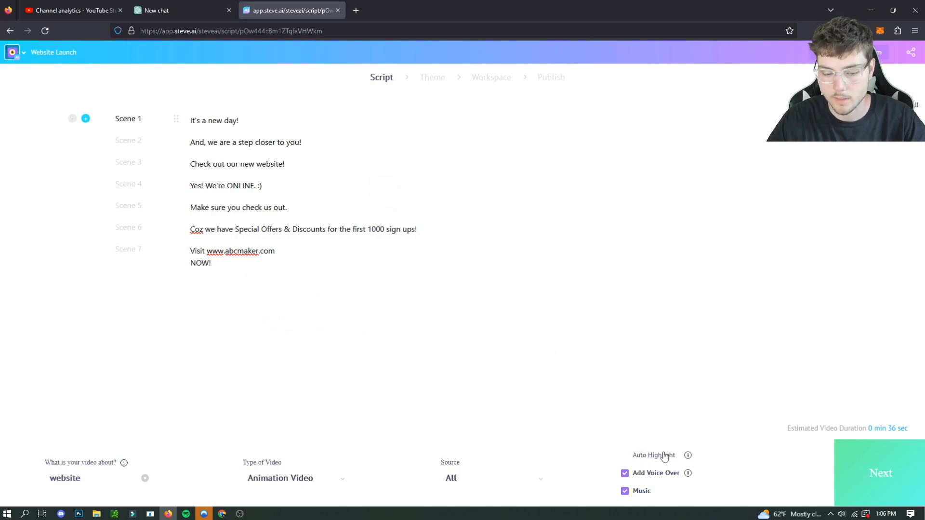
pyautogui.click(625, 455)
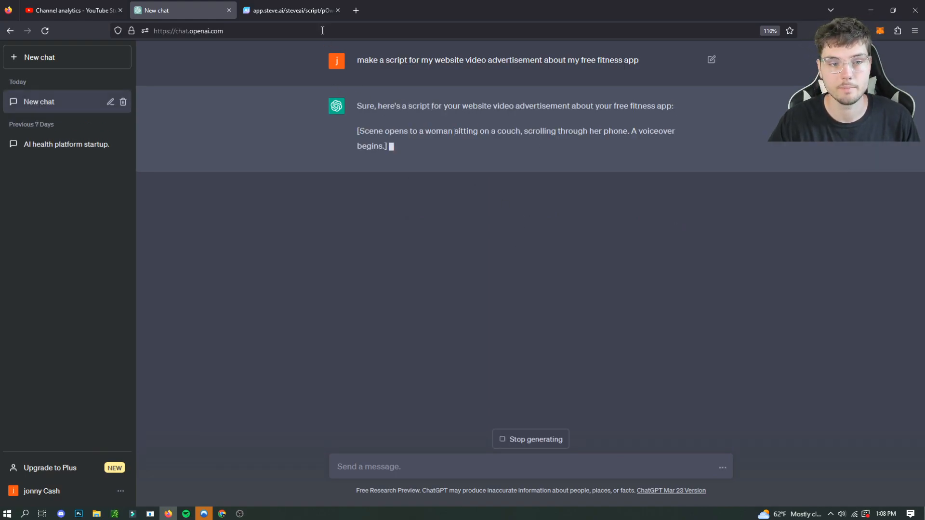
# Step: Carry ChatGPT's fitness-app ad script lines into Steve AI's nine script scenes
pyautogui.click(291, 10)
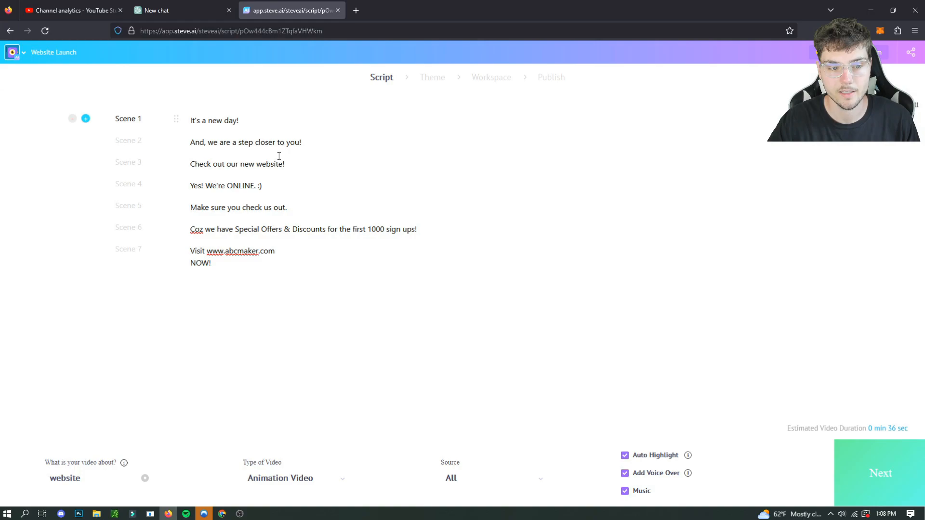
pyautogui.click(177, 10)
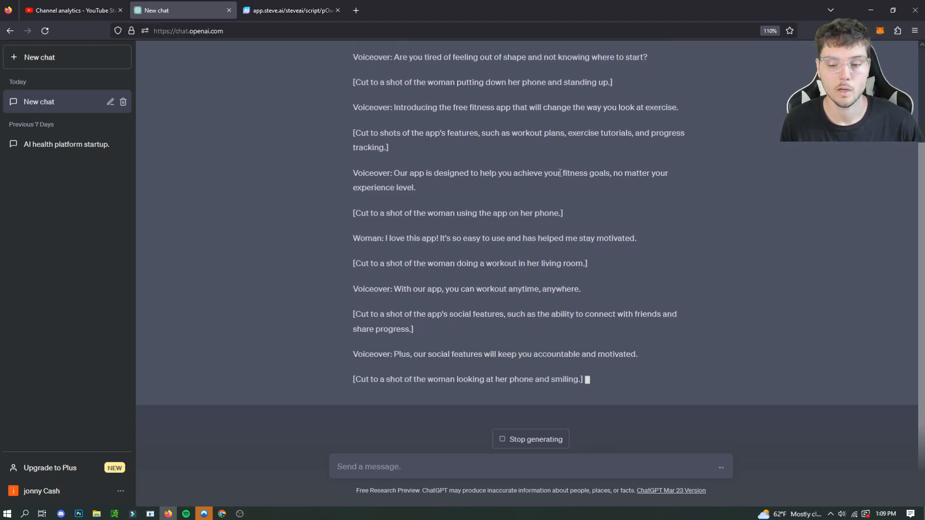
pyautogui.click(289, 11)
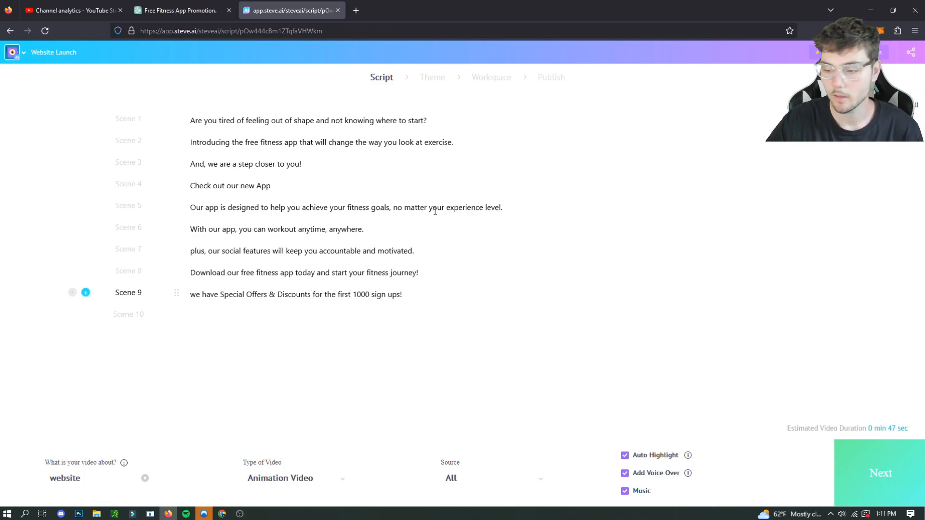
# Step: Move to the Theme page and pick the blue 'Hard work is never over' design style
pyautogui.click(879, 472)
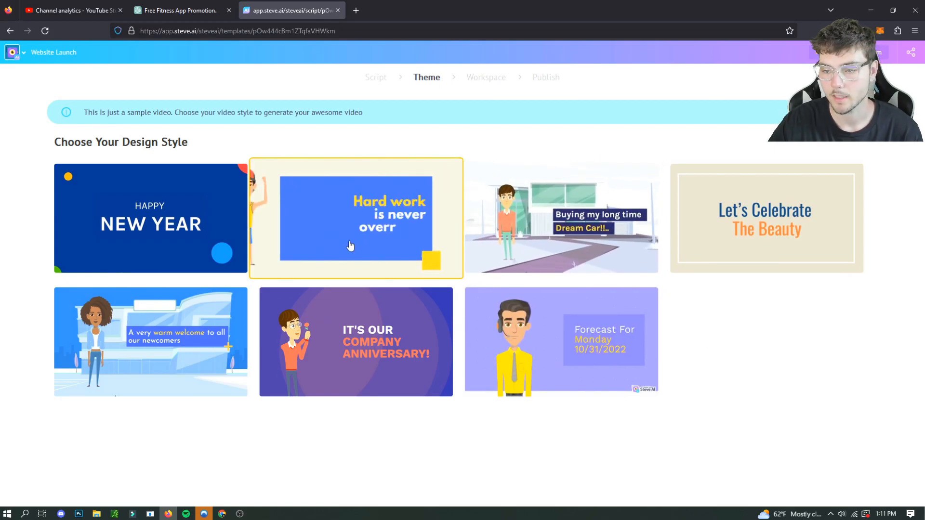
pyautogui.click(354, 217)
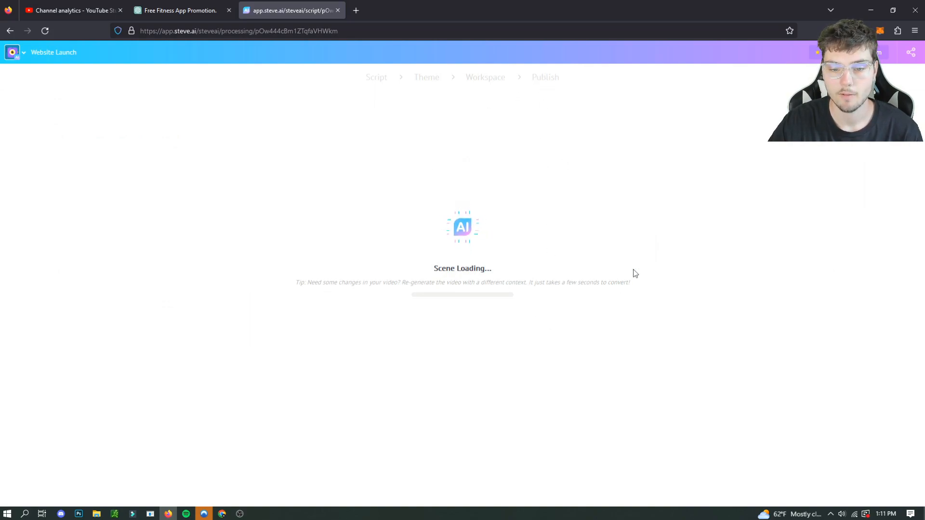
pyautogui.moveTo(798, 258)
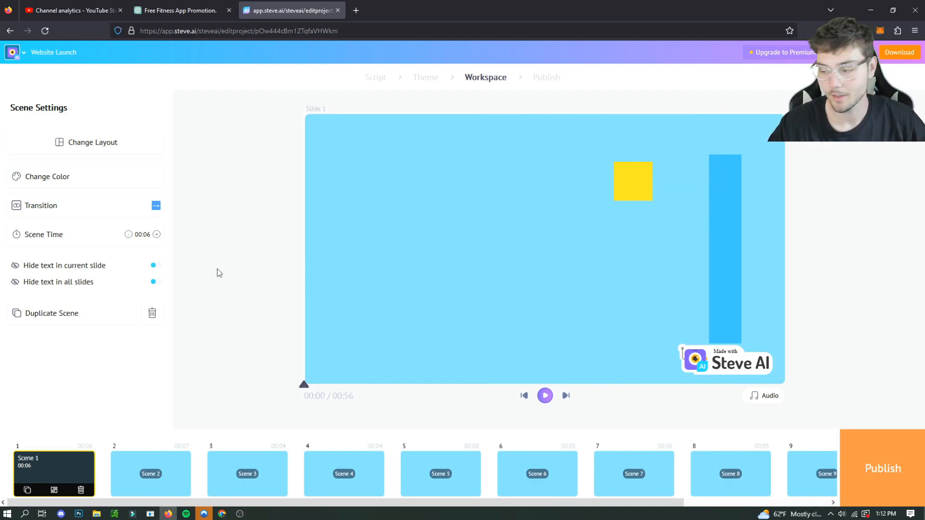
pyautogui.click(544, 395)
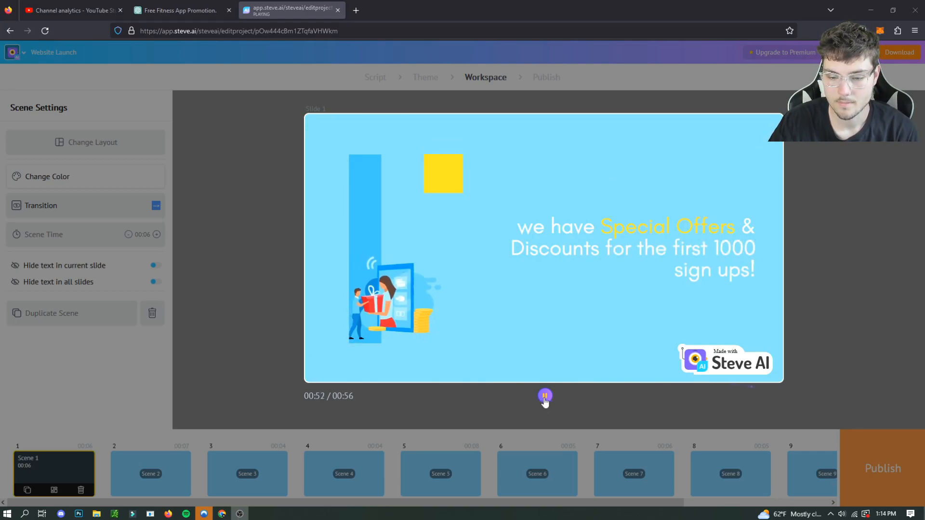
pyautogui.click(544, 396)
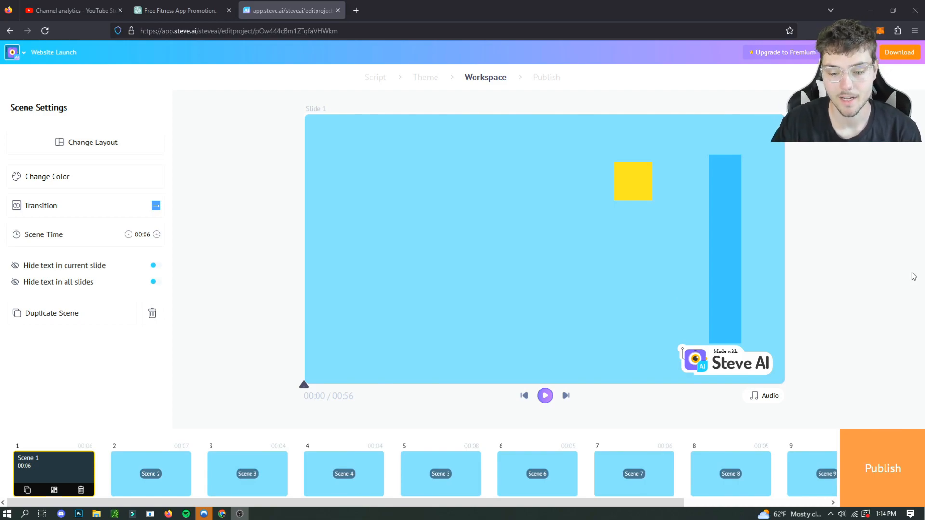
pyautogui.moveTo(402, 189)
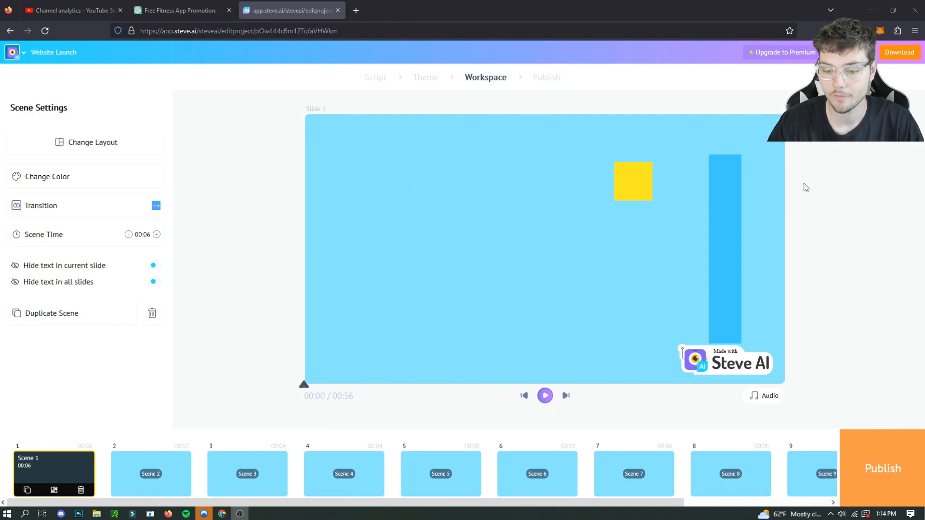
pyautogui.moveTo(813, 192)
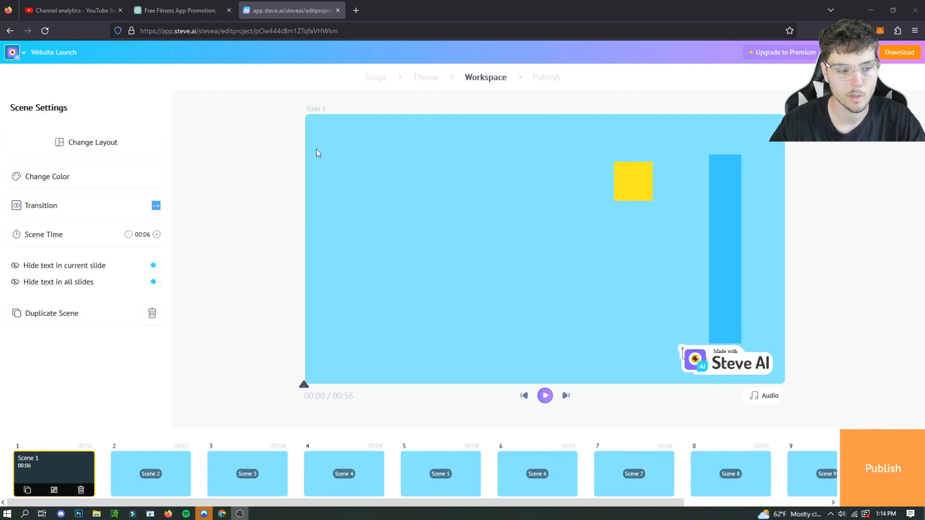
pyautogui.moveTo(801, 214)
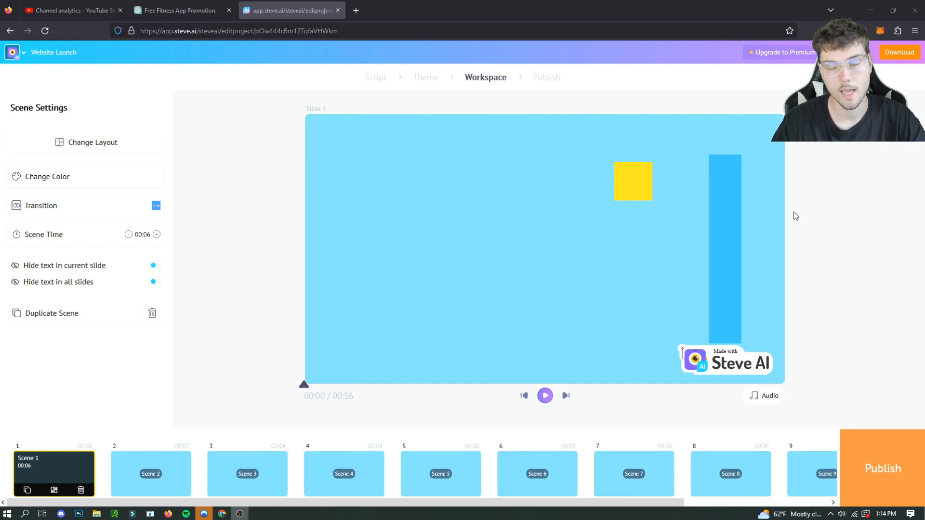
pyautogui.moveTo(833, 199)
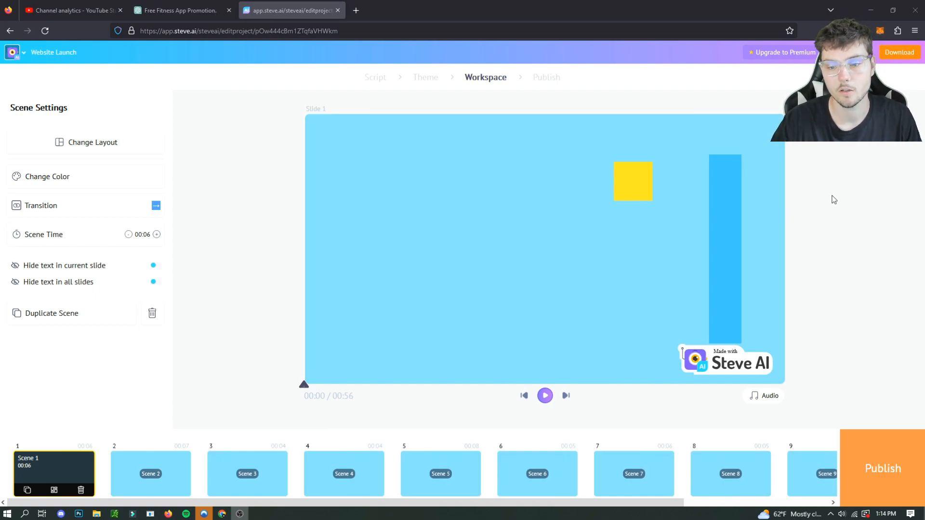
pyautogui.moveTo(699, 201)
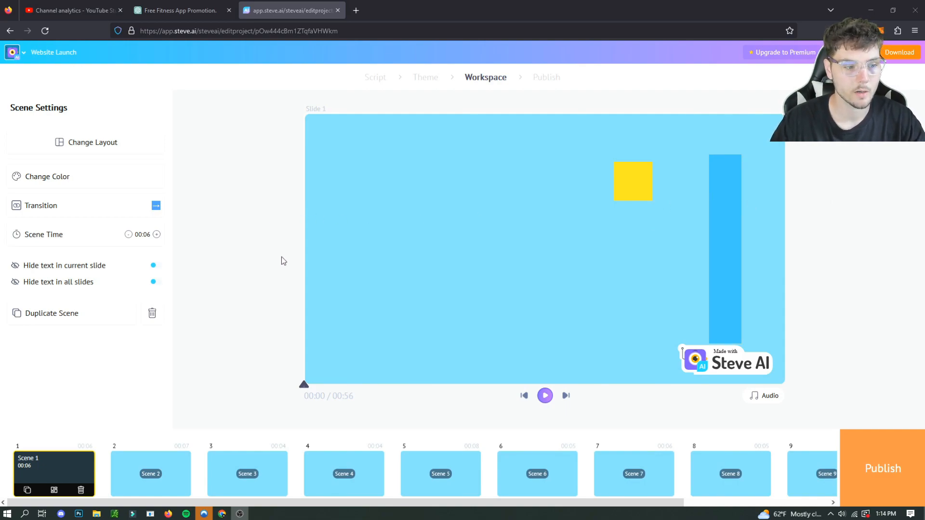
pyautogui.moveTo(809, 216)
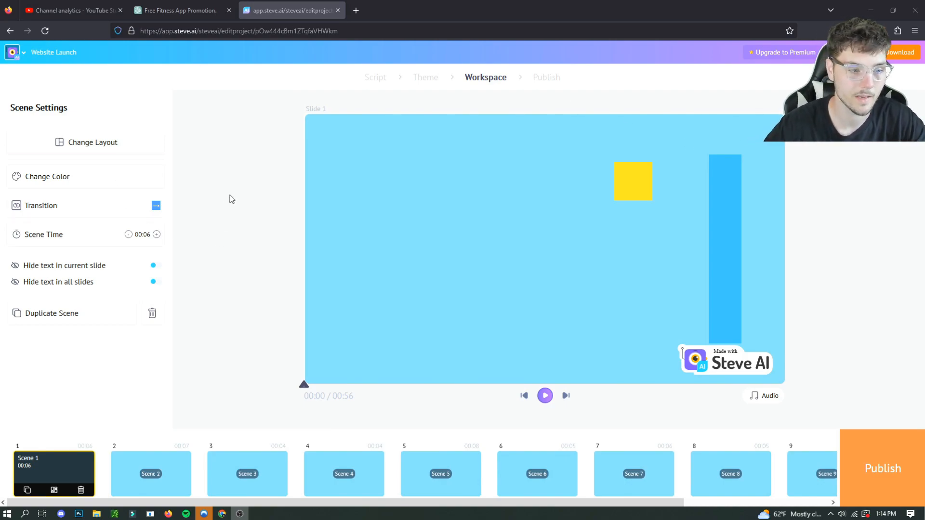
# Step: Open Change Color in the first scene's Scene Settings panel
pyautogui.click(47, 176)
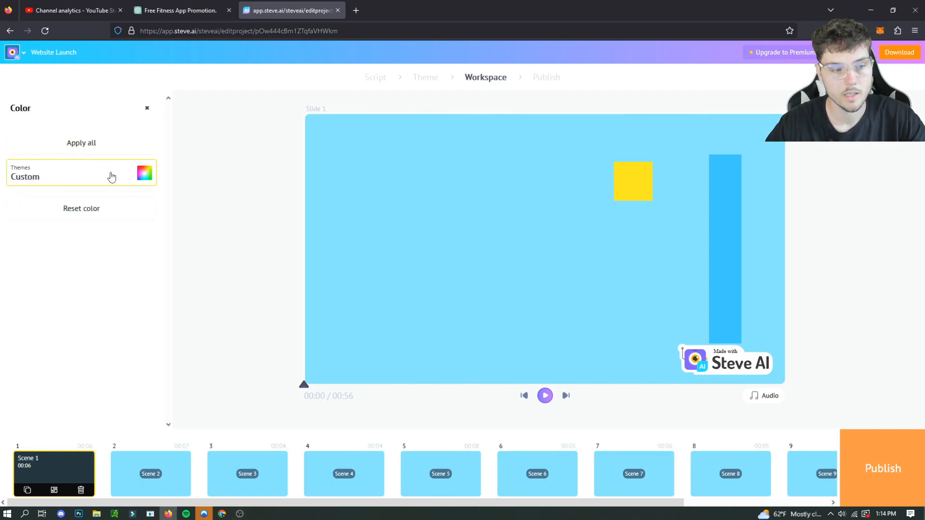
# Step: Apply a purple colour theme to scene 1 and extend it to 7 seconds
pyautogui.click(81, 177)
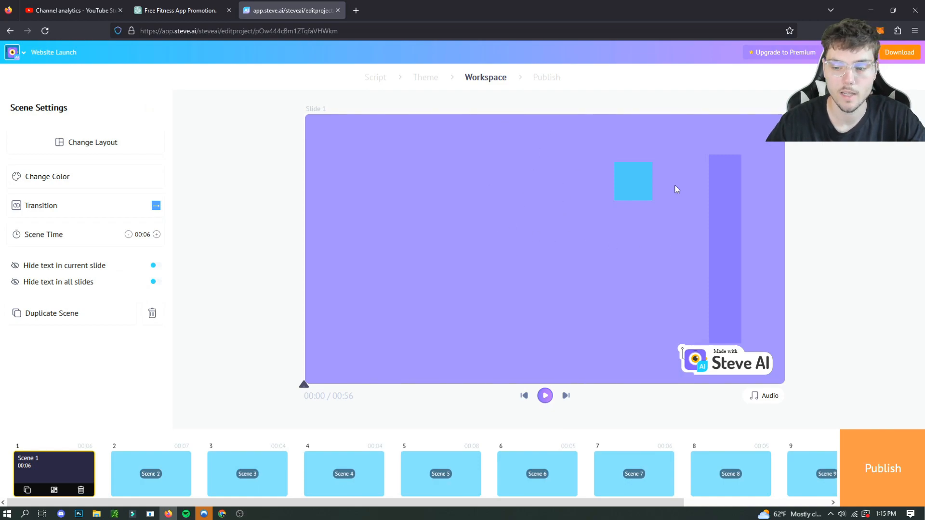
pyautogui.moveTo(645, 315)
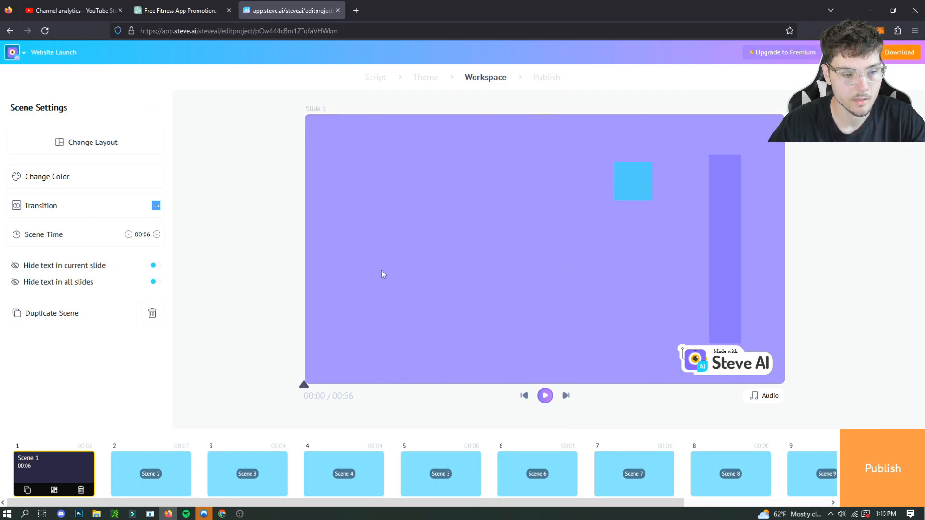
pyautogui.click(157, 234)
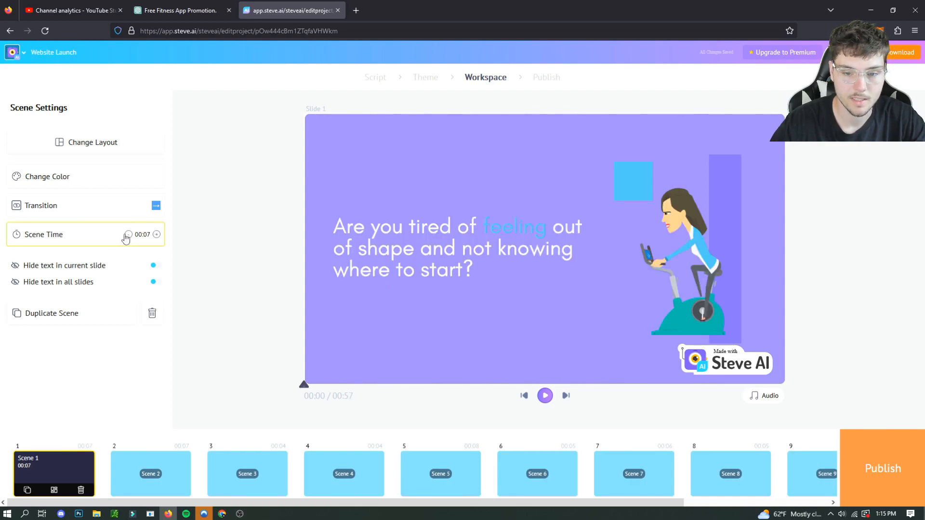
# Step: Trim scene 1 to 5 seconds, preview it, then show Publish export sizes (HD 720p MP4)
pyautogui.click(128, 234)
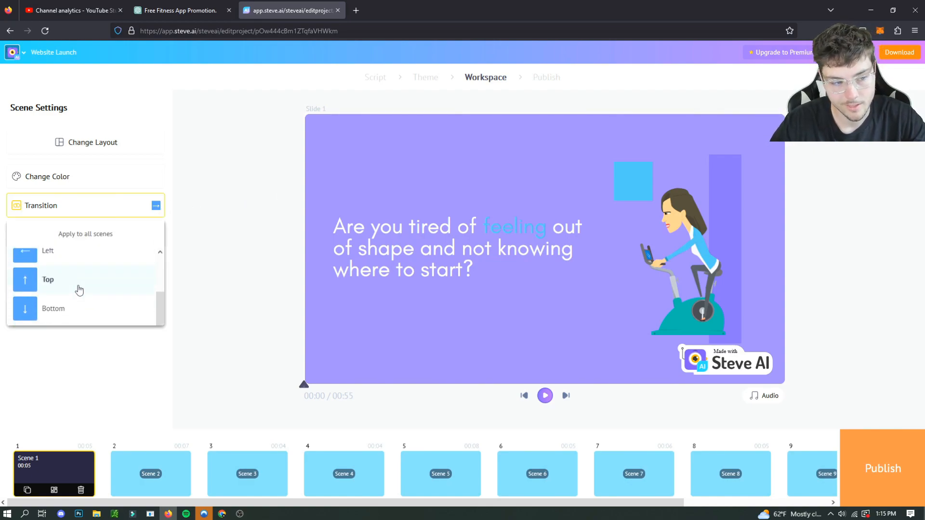
pyautogui.moveTo(121, 284)
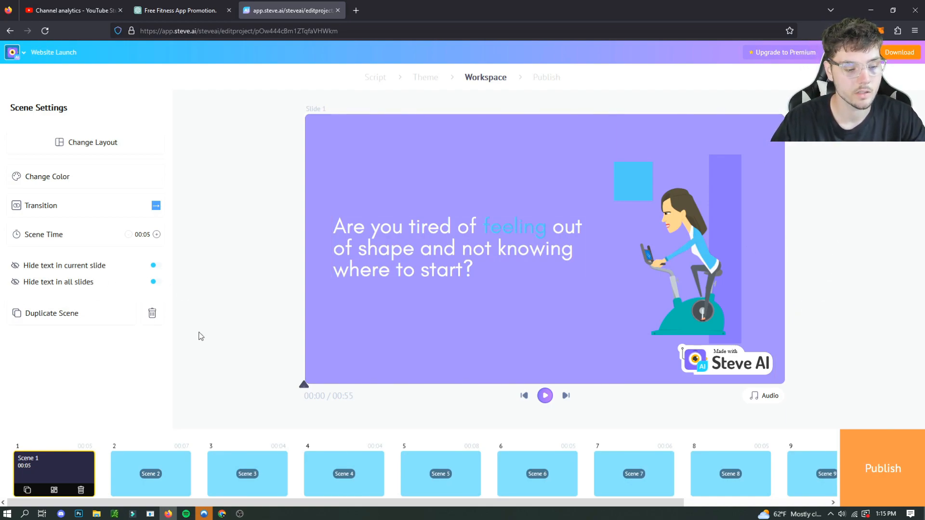
pyautogui.click(92, 142)
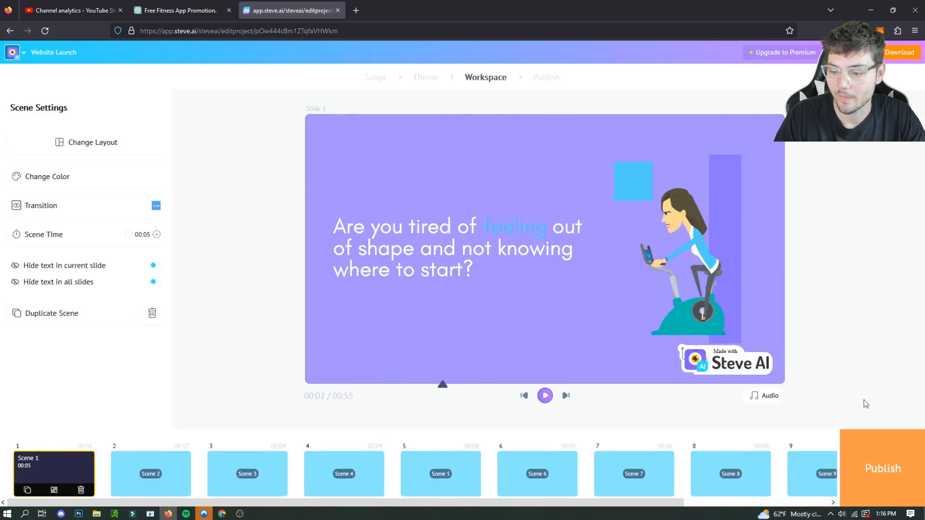
pyautogui.click(883, 468)
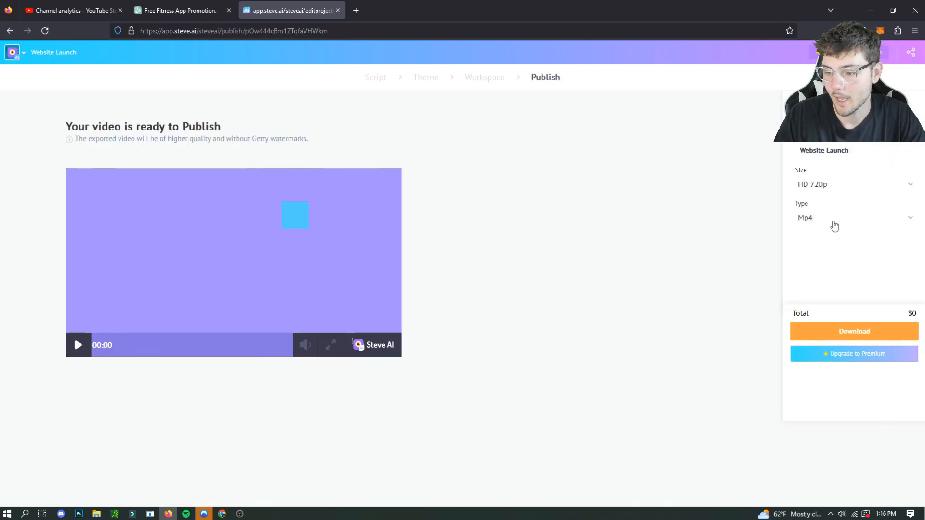
pyautogui.click(852, 184)
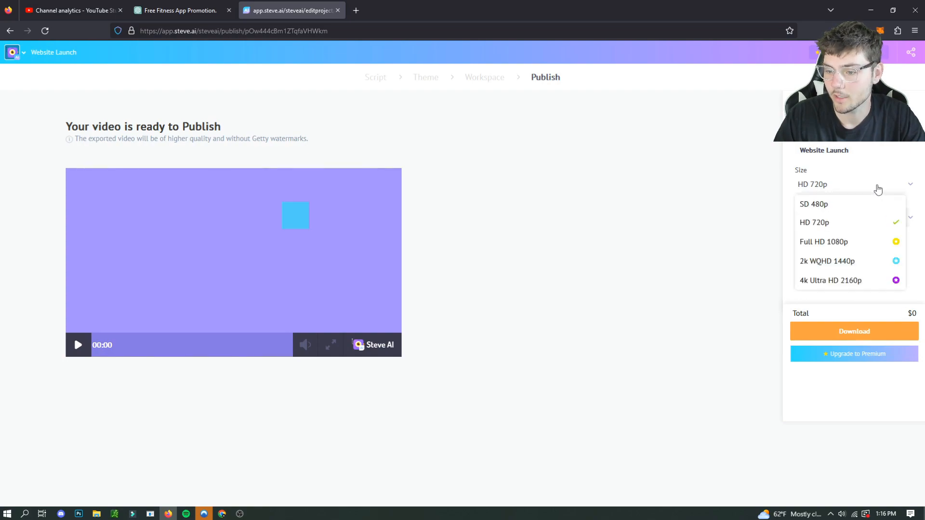